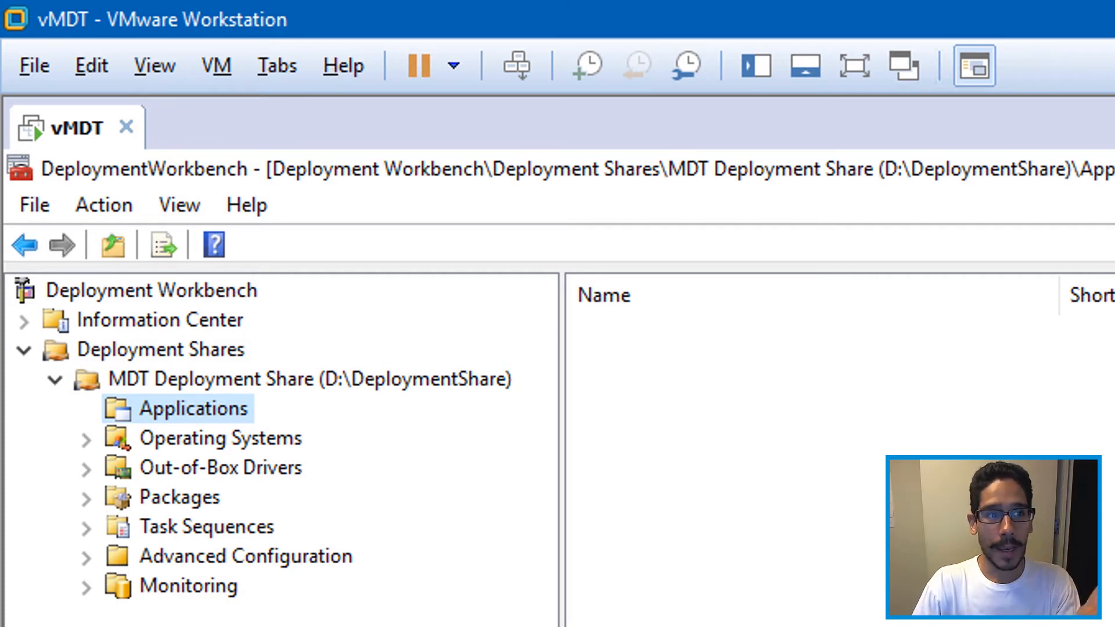
Add a new folder named Office 365 under the Applications node.
right_click(195, 407)
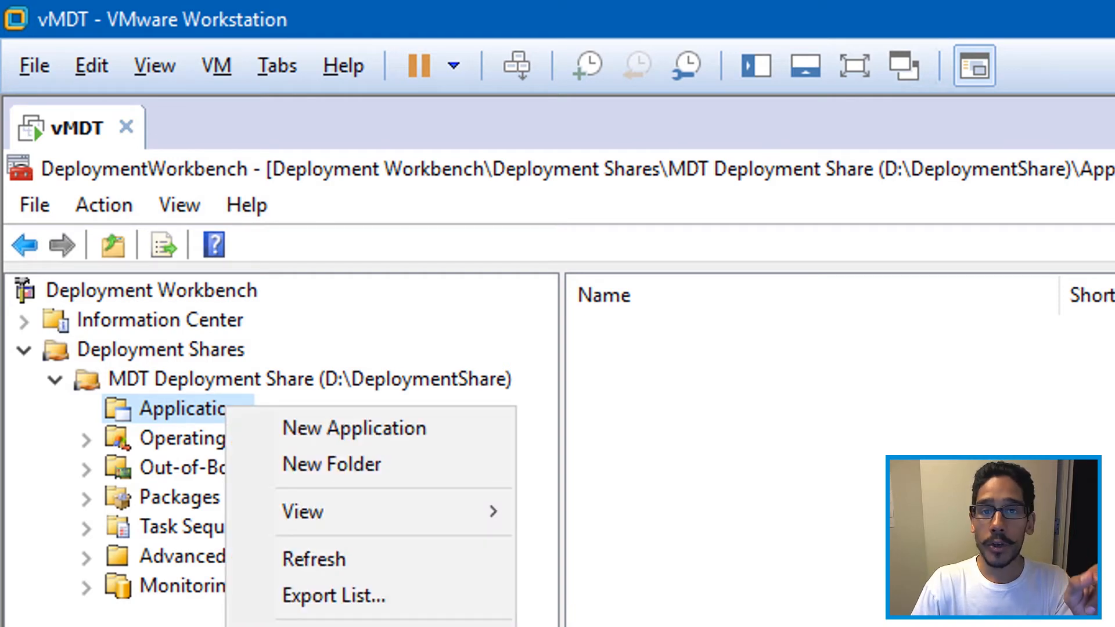
left_click(331, 463)
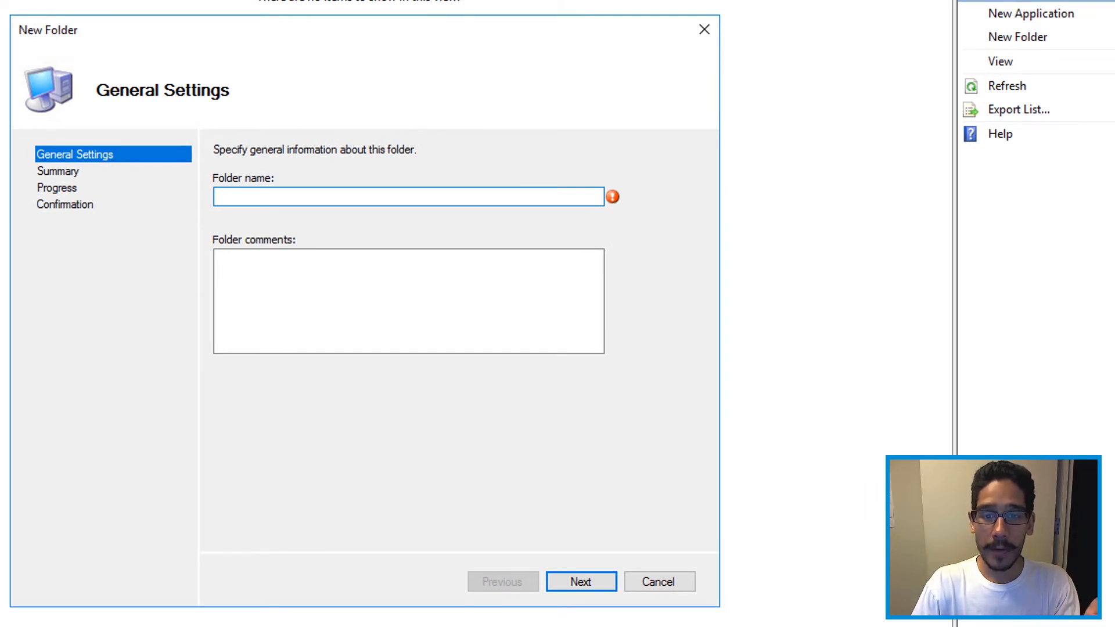
type("Office 365")
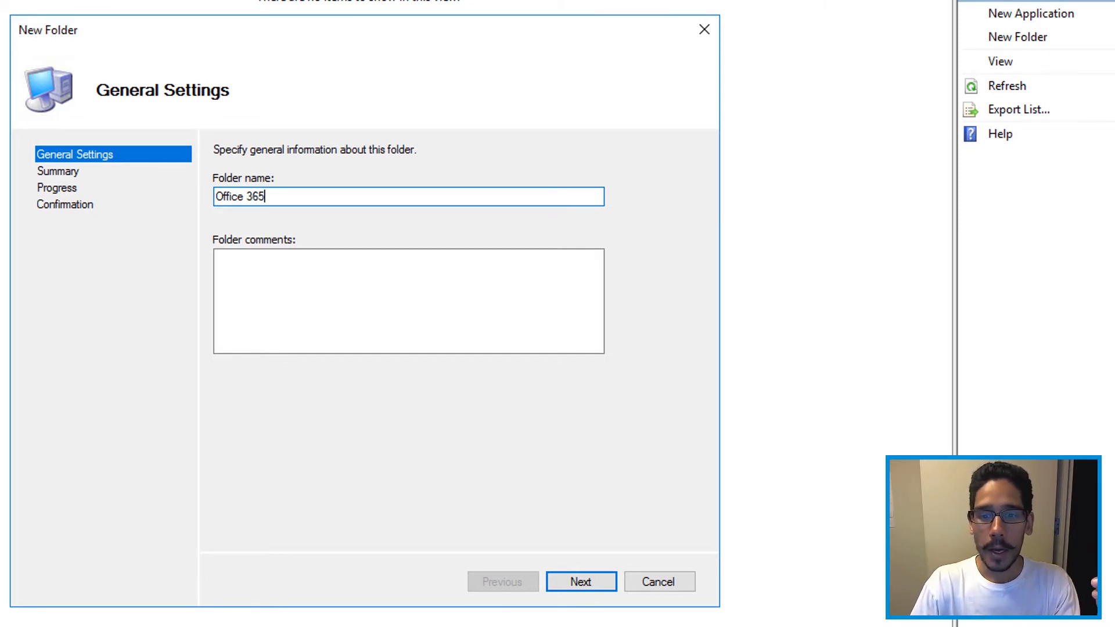
left_click(580, 582)
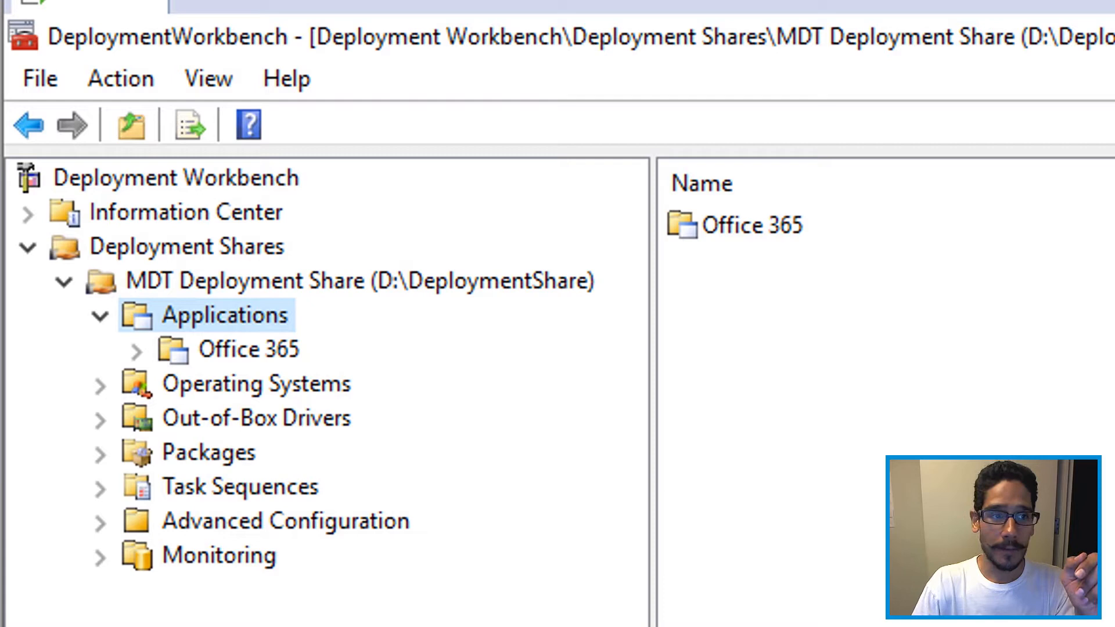
Begin a source-files application in Office 365 with publisher Microsoft, name Office 365, language en-us.
right_click(248, 350)
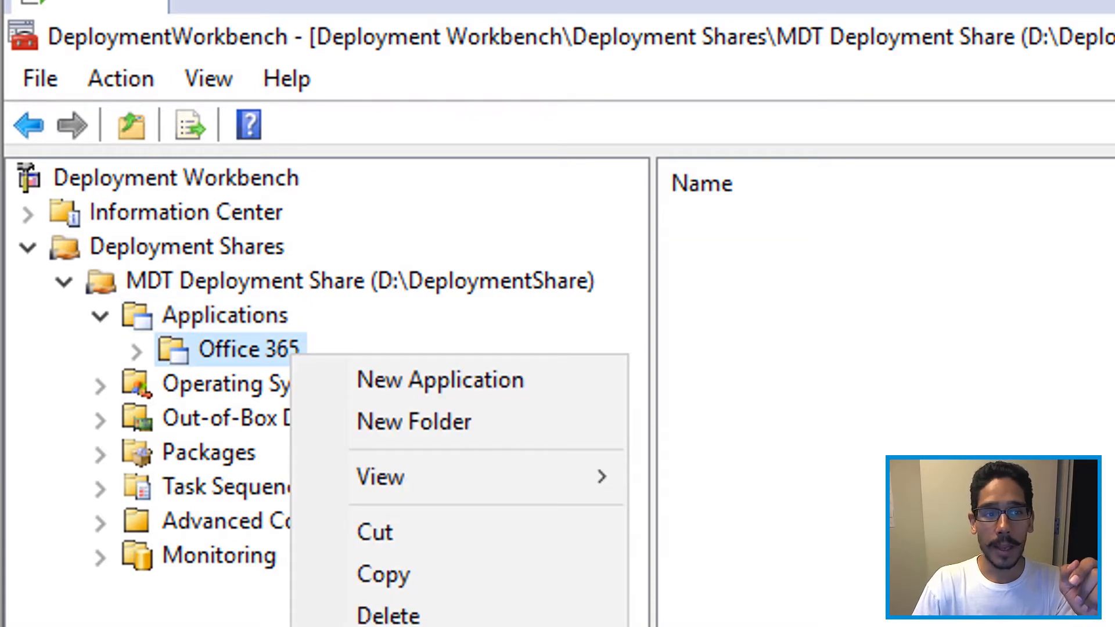
left_click(438, 379)
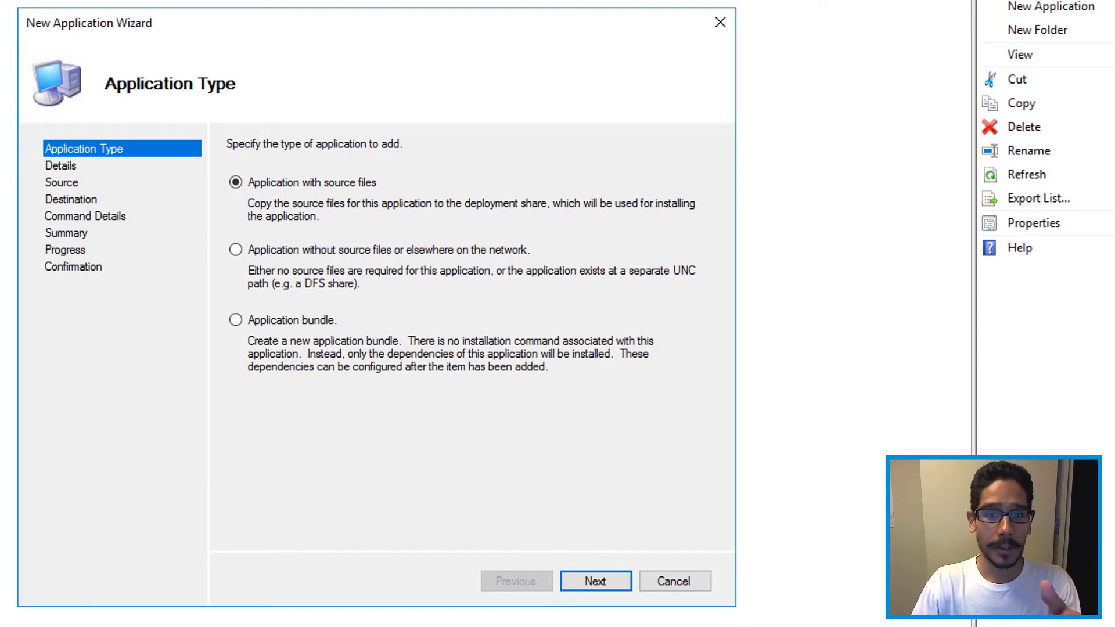
left_click(594, 581)
type("en-us")
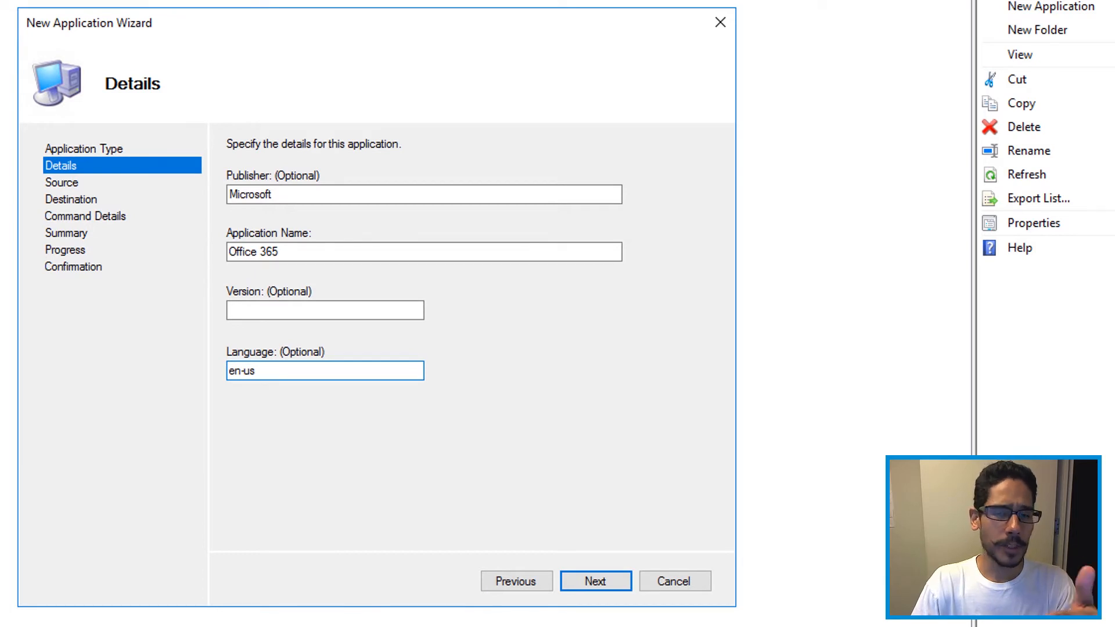
left_click(594, 581)
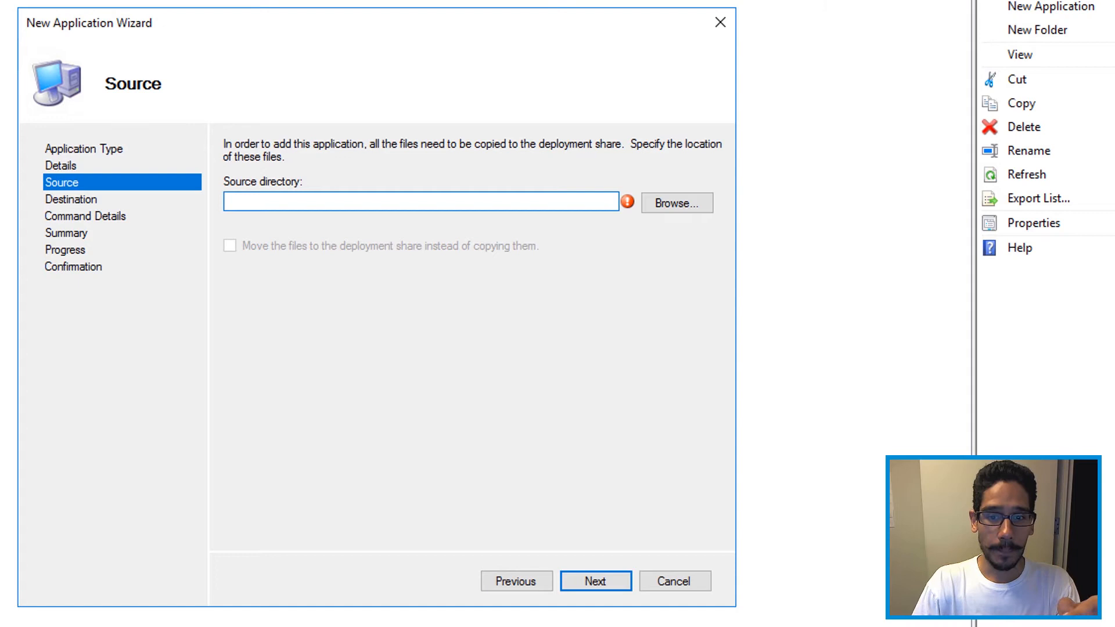
Browse to Z:\Transfers\O365 and review its Office install files as the source directory.
left_click(675, 202)
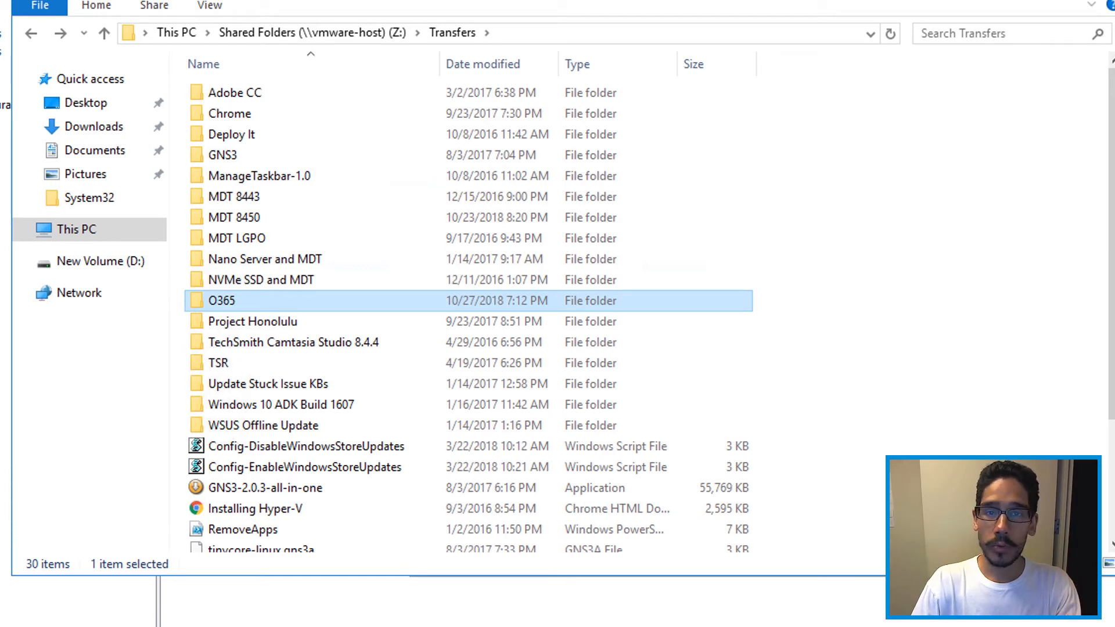
double_click(221, 300)
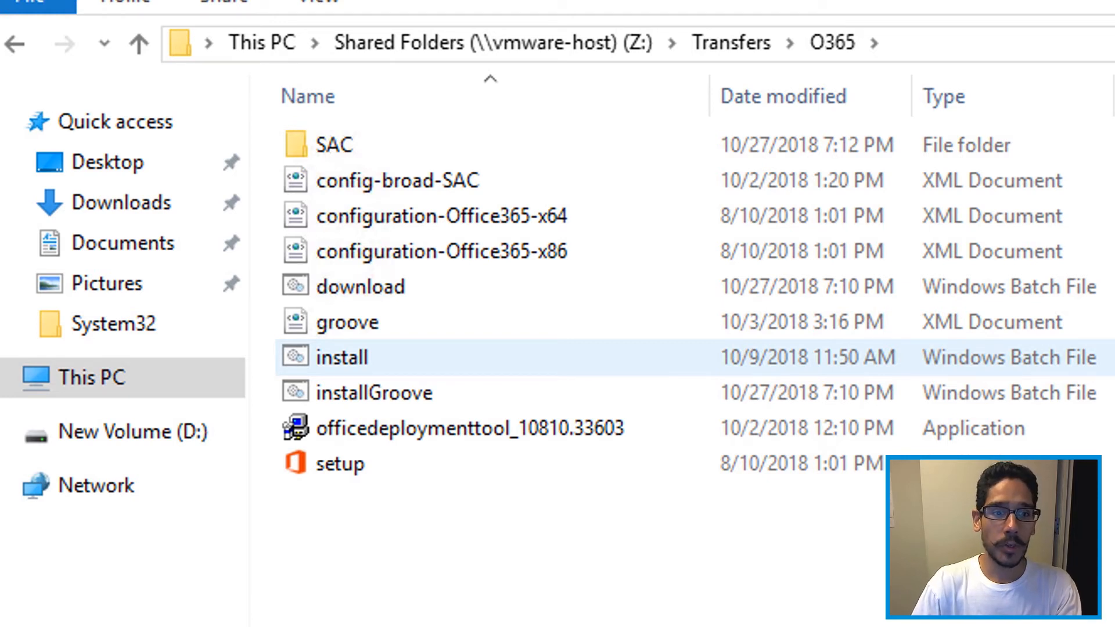
mouse_move(344, 505)
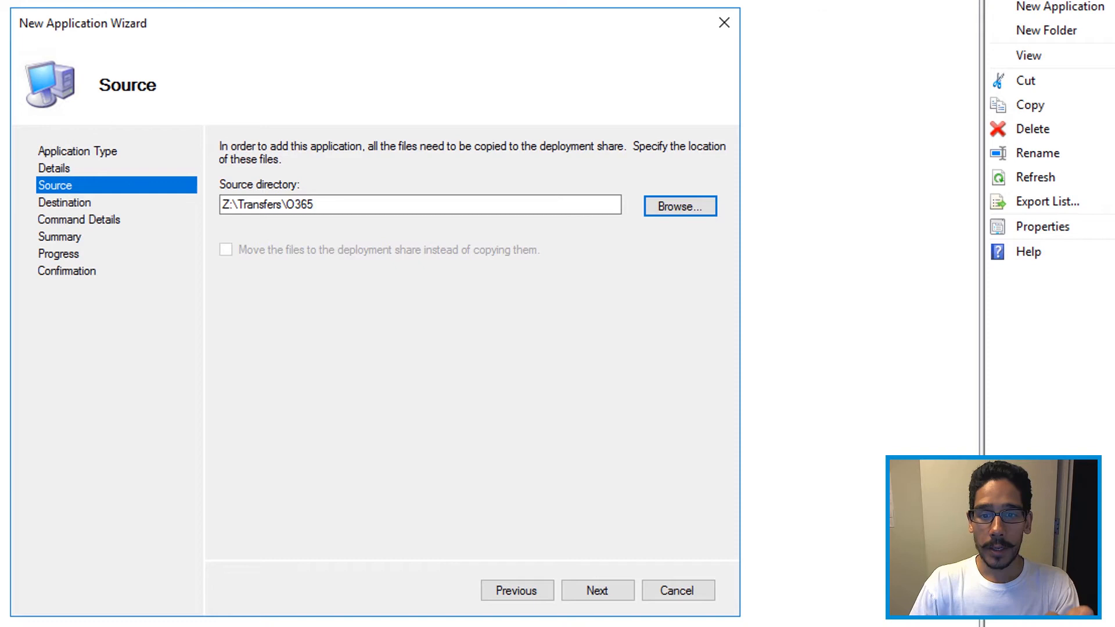
Accept destination Microsoft Office 365 and enter command line setup.exe /configure config-broad-SAC.xml.
left_click(597, 590)
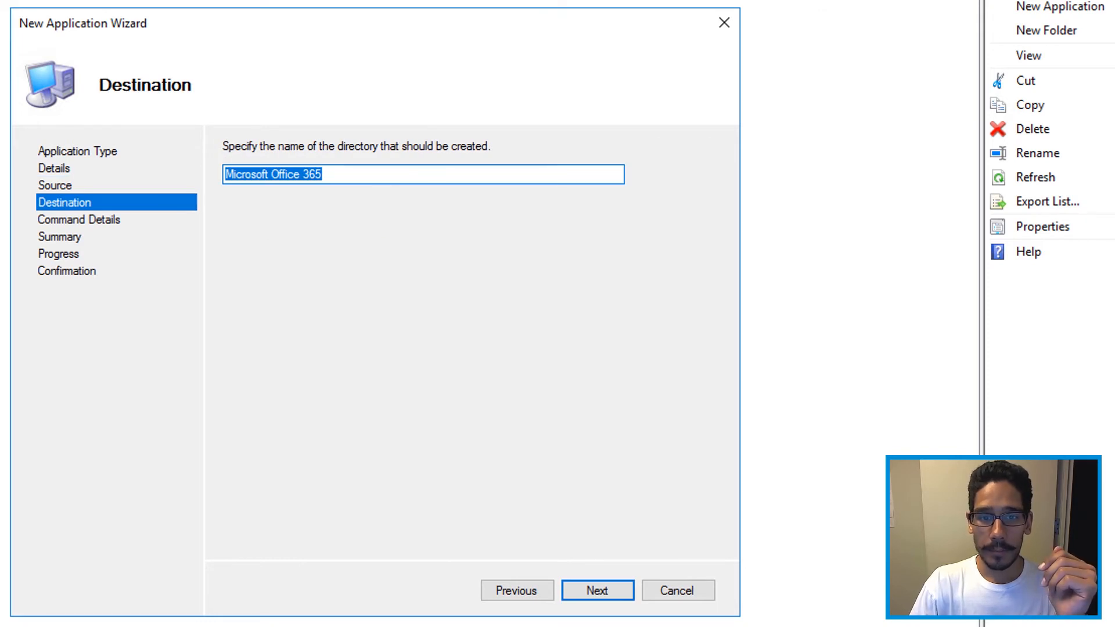
left_click(597, 590)
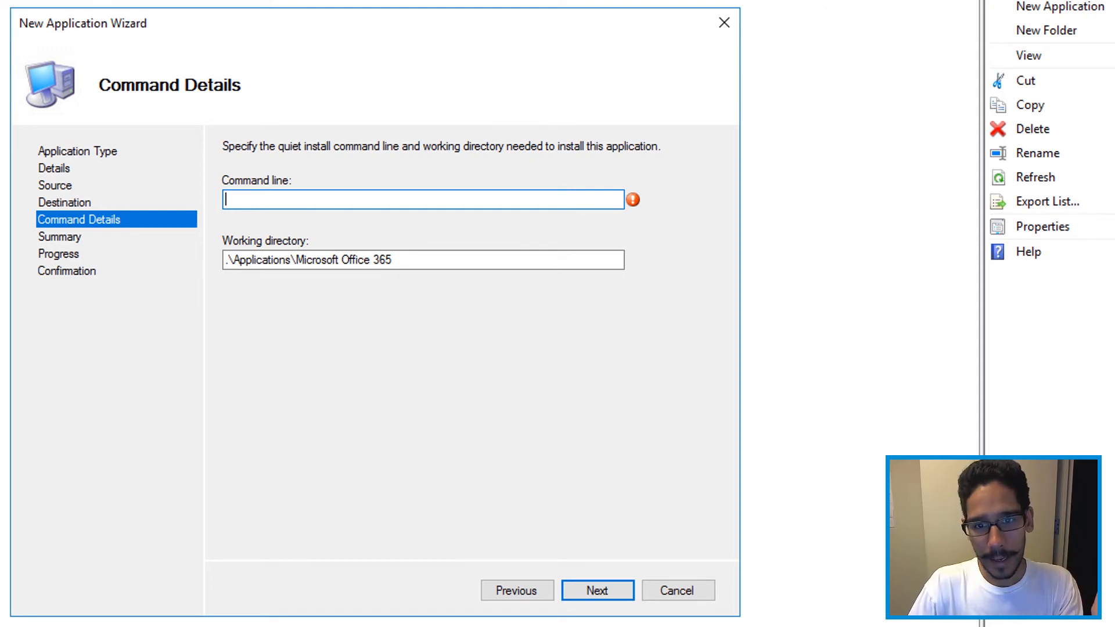
type("setup.exe /configure config-broad-SAC.xml")
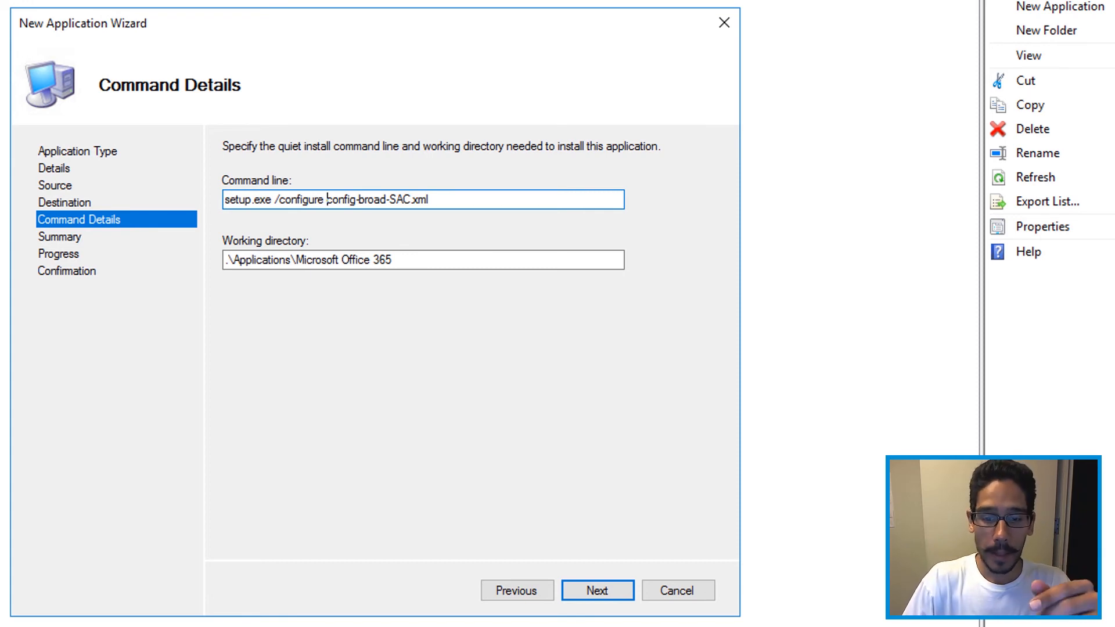
Run the import from the Summary page so Microsoft Office 365 appears in the Office 365 folder.
left_click(596, 590)
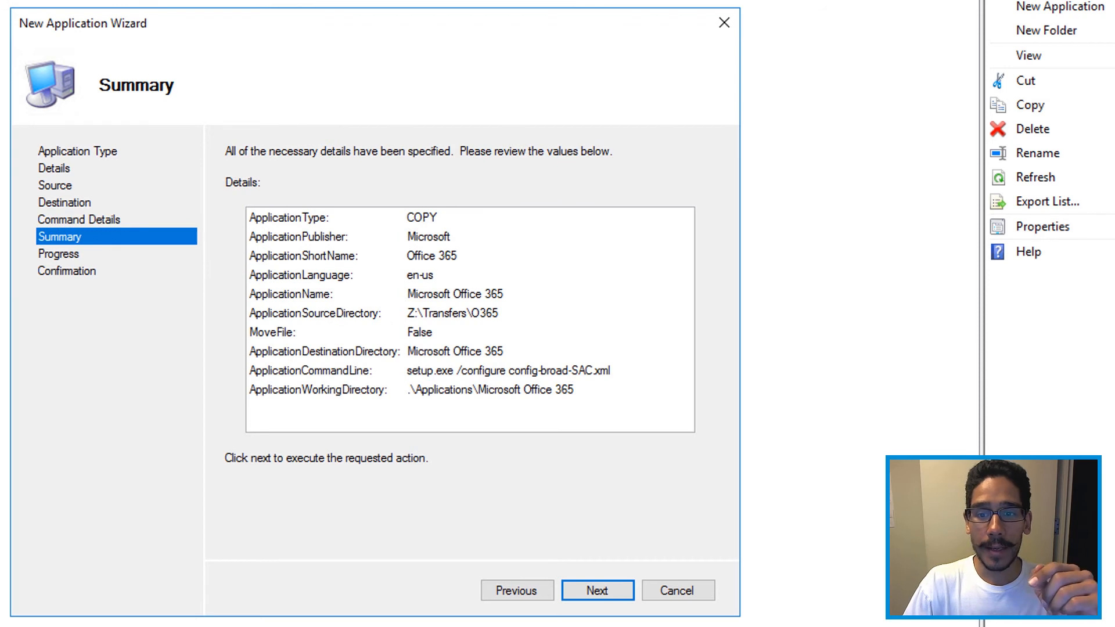
left_click(597, 590)
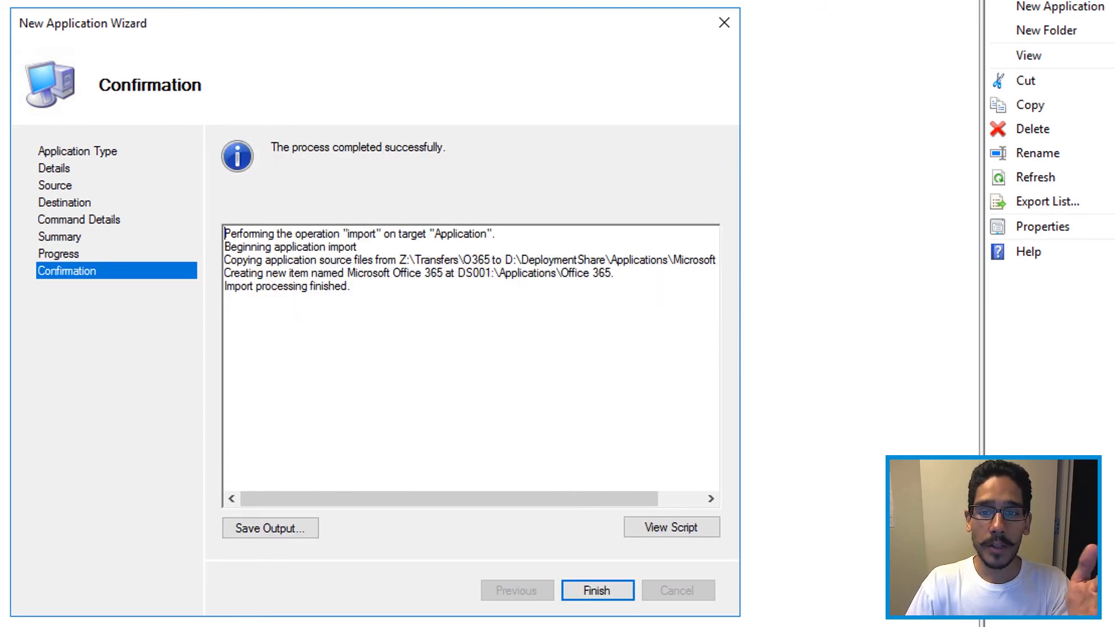
left_click(597, 590)
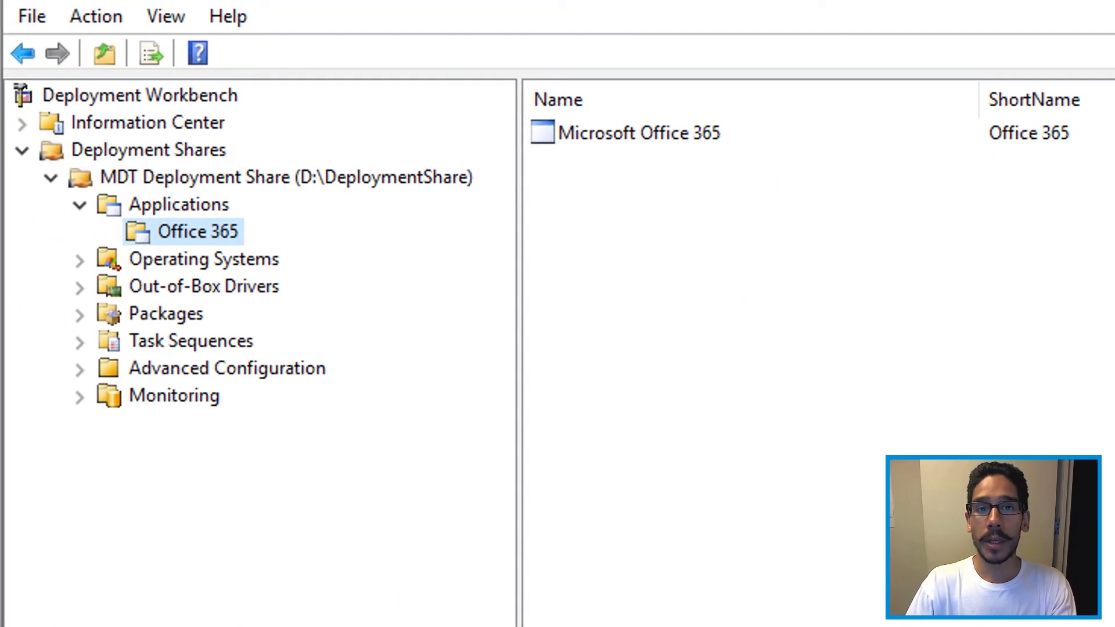
View the Microsoft Office 365 properties to confirm its quiet install command and working directory.
right_click(637, 132)
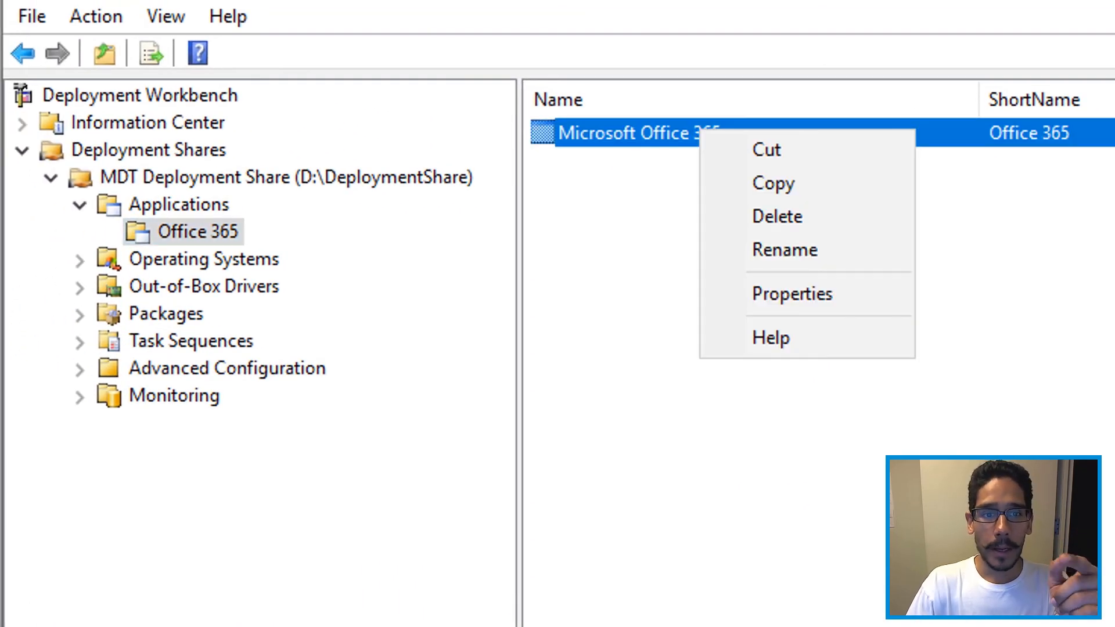
left_click(791, 293)
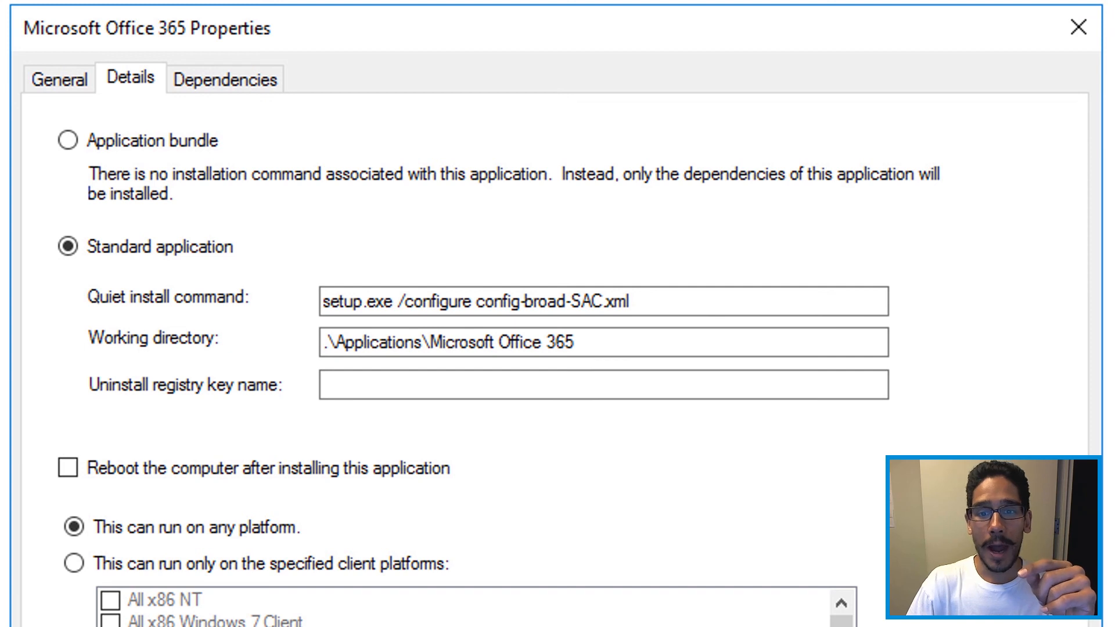
mouse_move(365, 306)
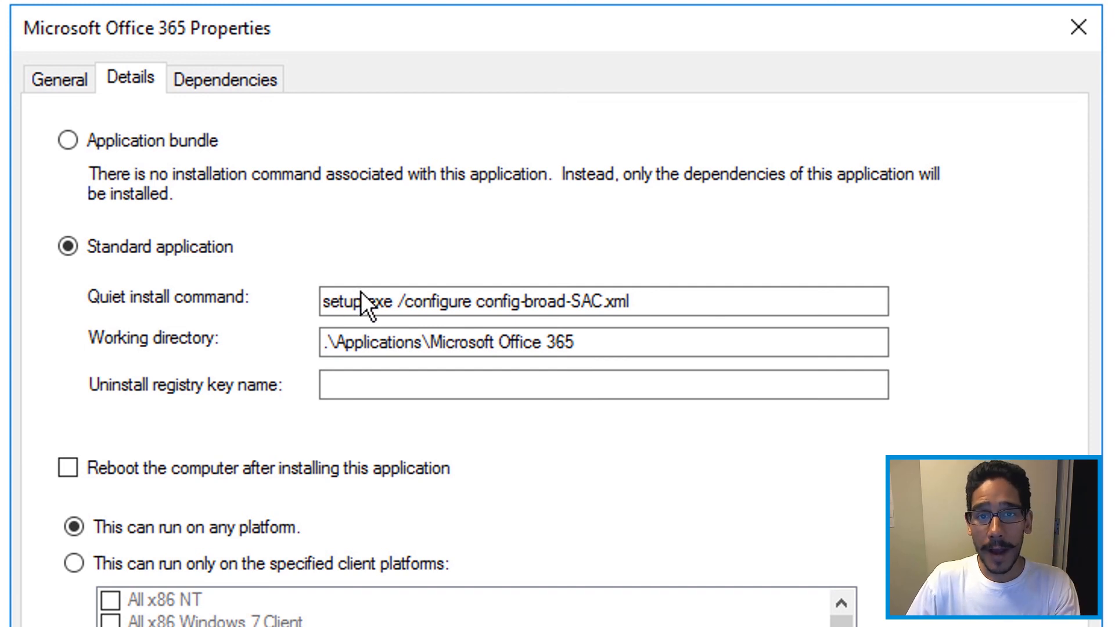